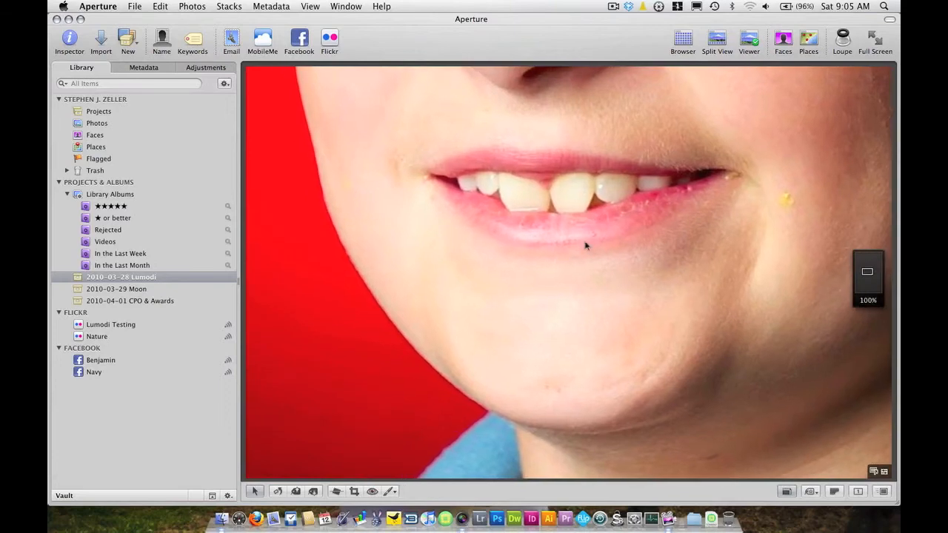
pyautogui.moveTo(519, 292)
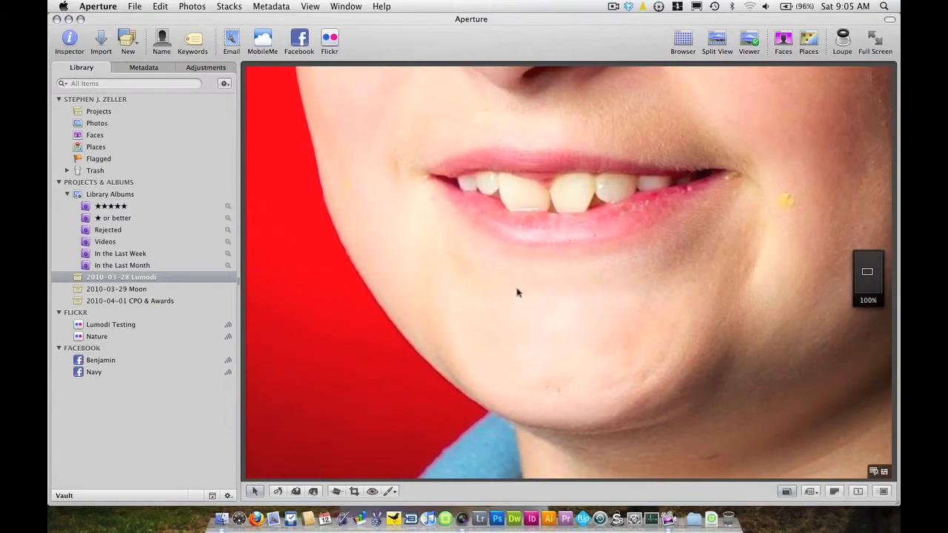
# Show the Adjustments pop-up menu's Quick Brushes list, including Dodge (Lighten).
pyautogui.click(192, 34)
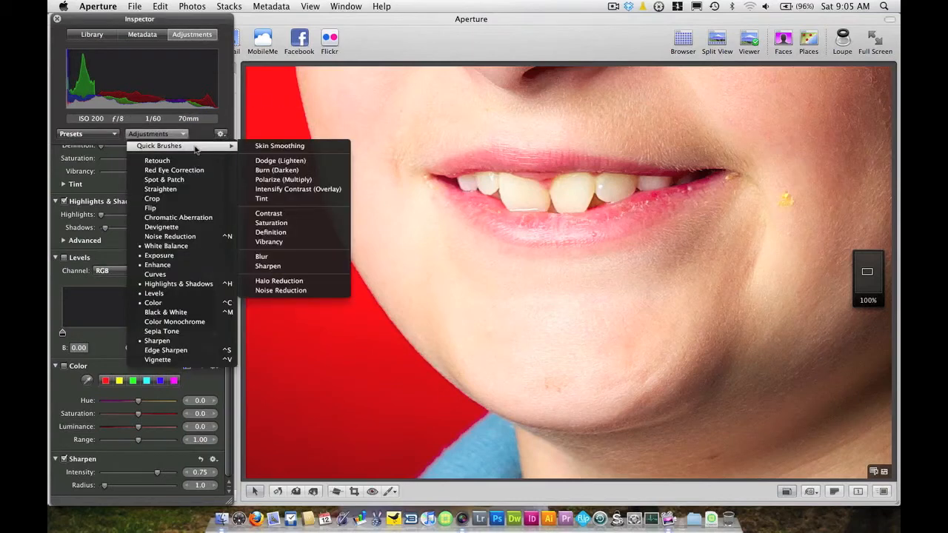
# Add a Dodge (Lighten) quick brush and paint it over the boy's teeth.
pyautogui.click(280, 160)
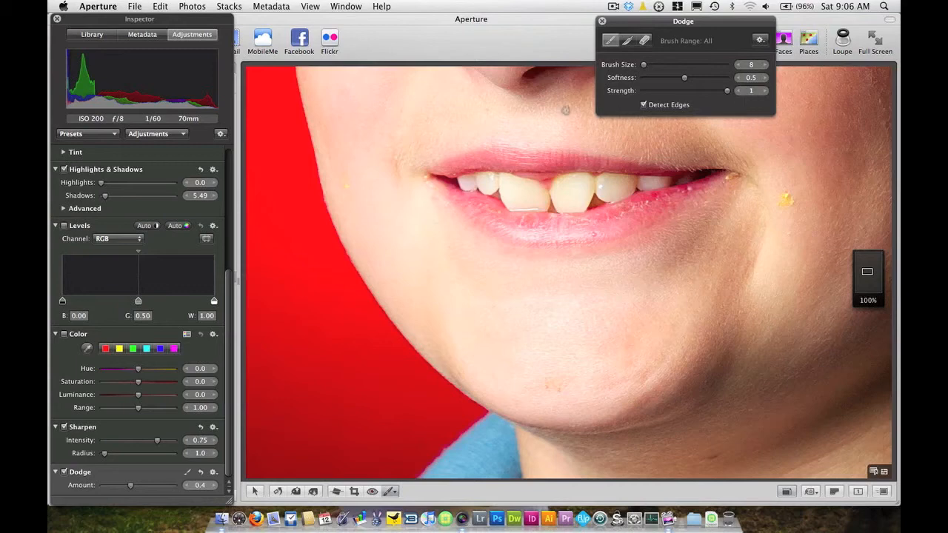
pyautogui.moveTo(503, 178)
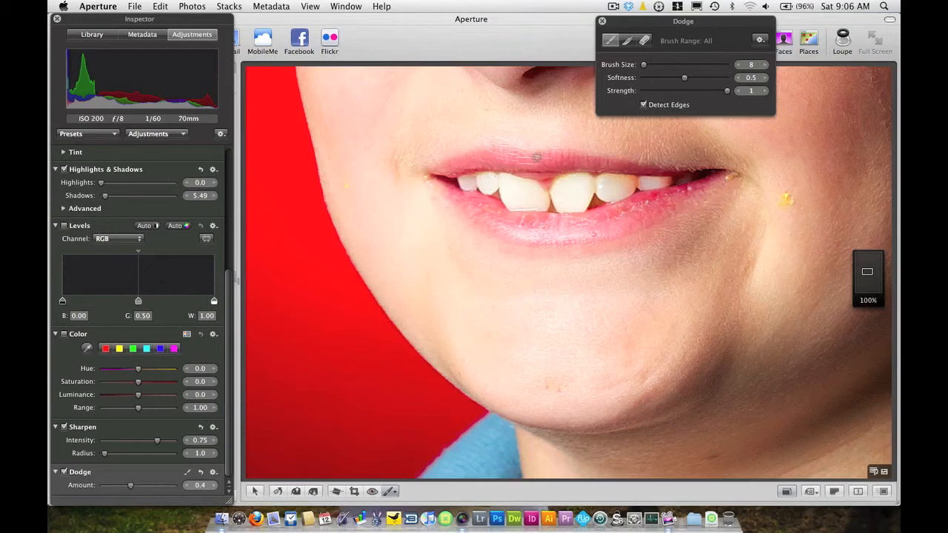
pyautogui.click(478, 176)
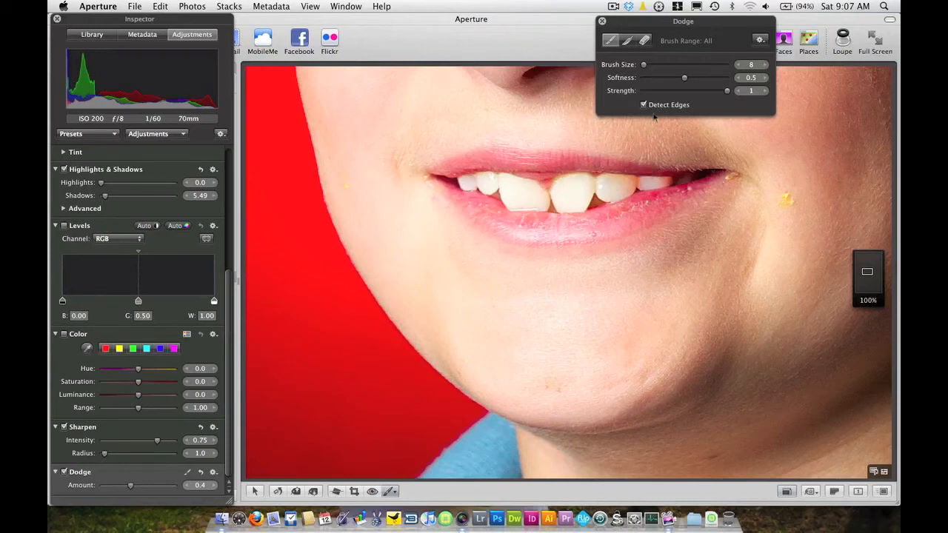
# Close the Dodge brush settings HUD so the whole portrait shows.
pyautogui.click(602, 21)
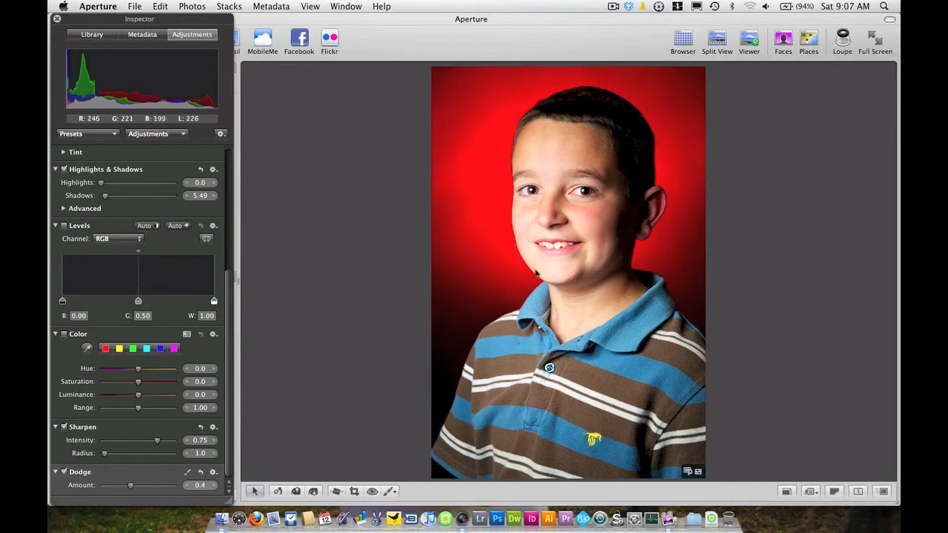
pyautogui.moveTo(537, 213)
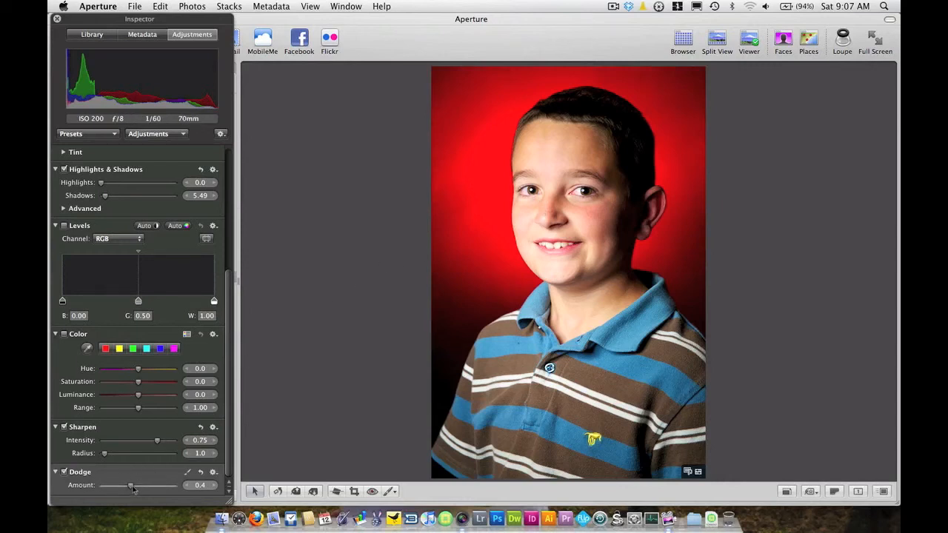
# Drag the Dodge Amount slider down from 0.4 to about 0.26.
pyautogui.moveTo(133, 485); pyautogui.dragTo(129, 485)
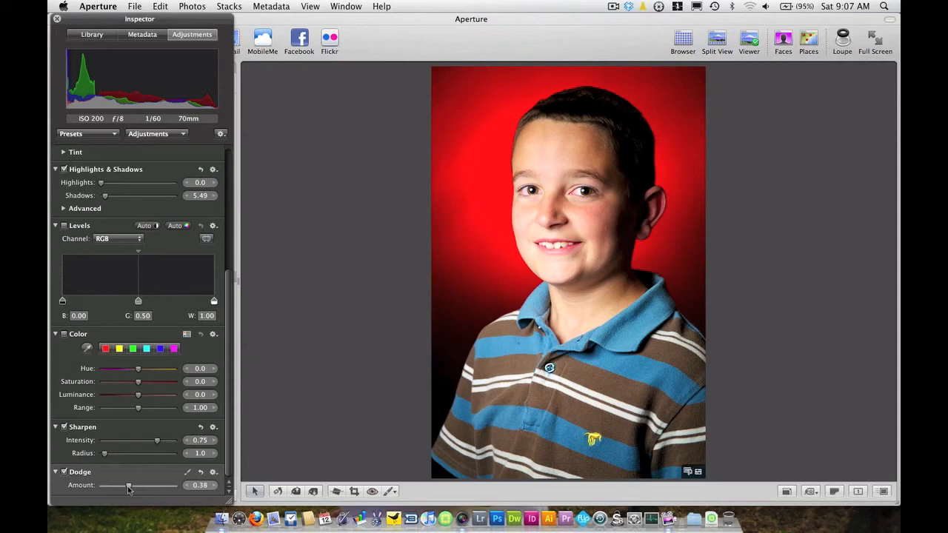
pyautogui.moveTo(128, 485); pyautogui.dragTo(123, 485)
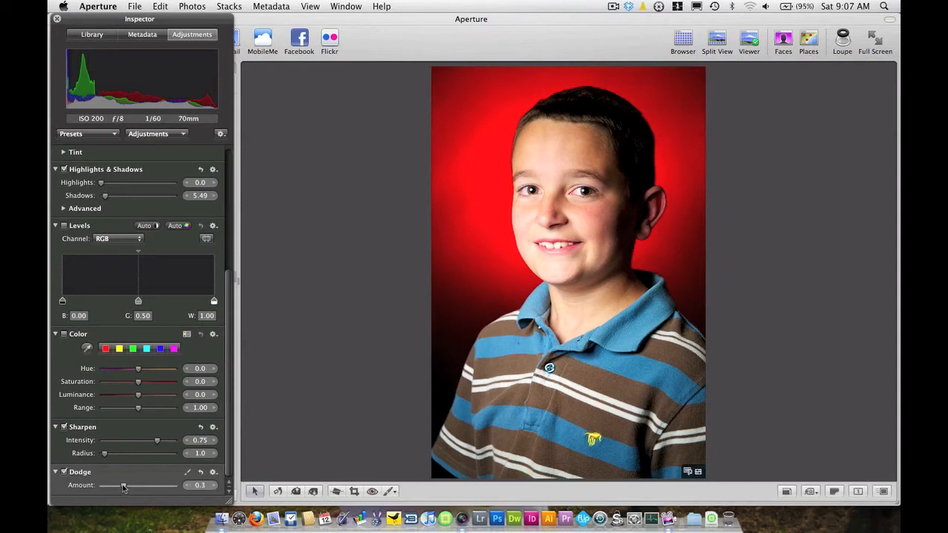
pyautogui.moveTo(123, 485); pyautogui.dragTo(120, 485)
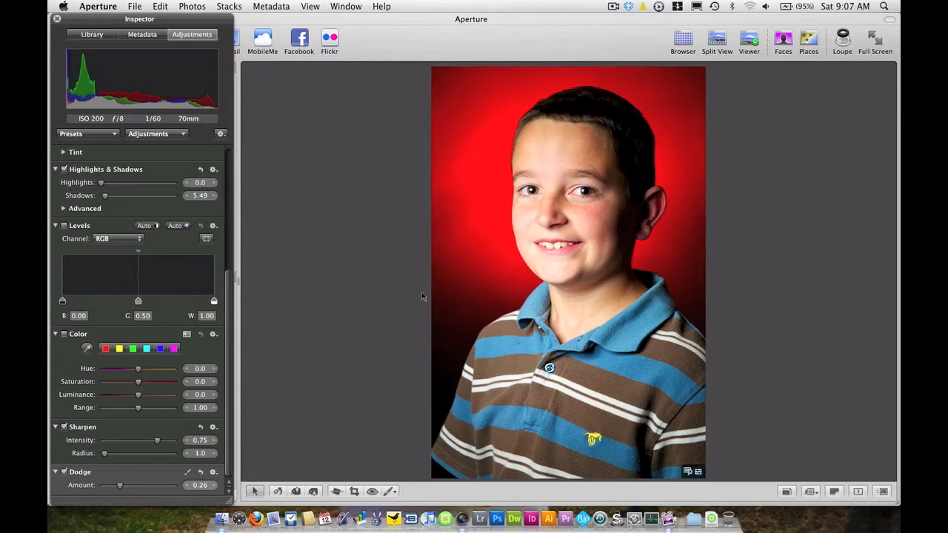
pyautogui.moveTo(385, 288)
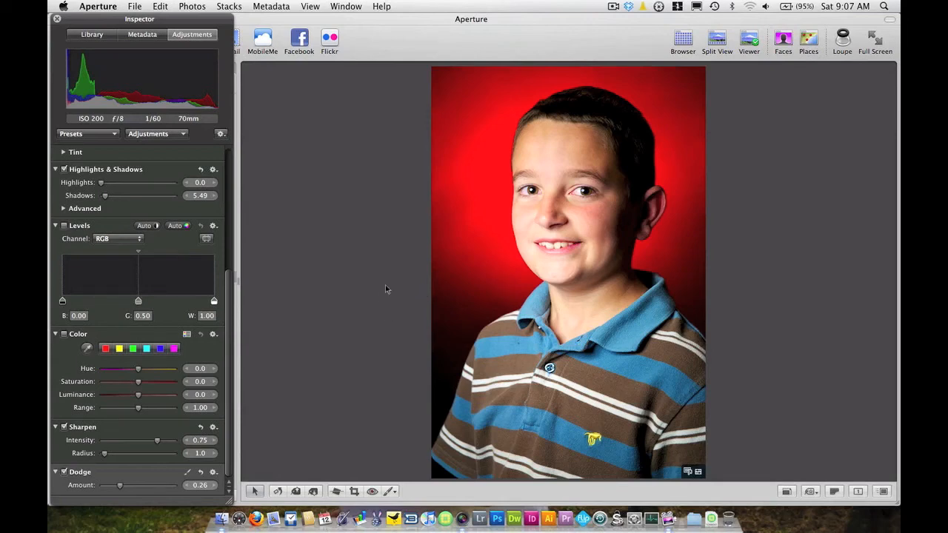